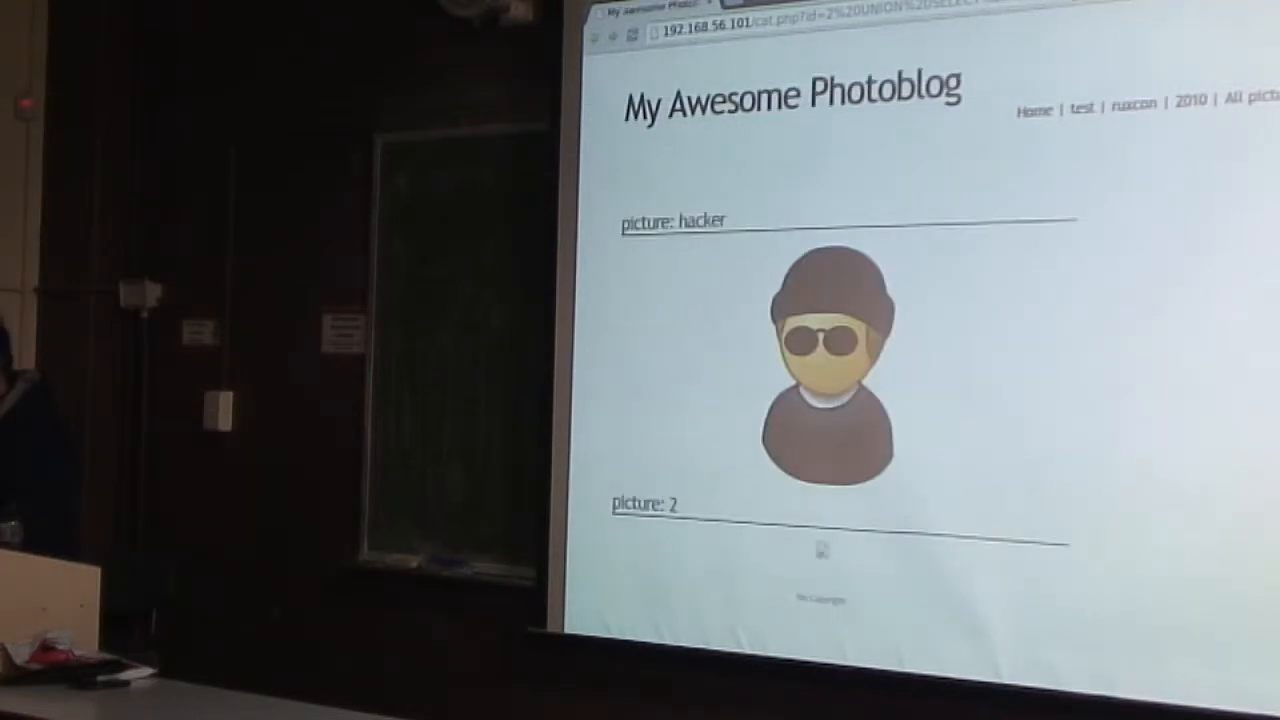
mouse_move(948, 250)
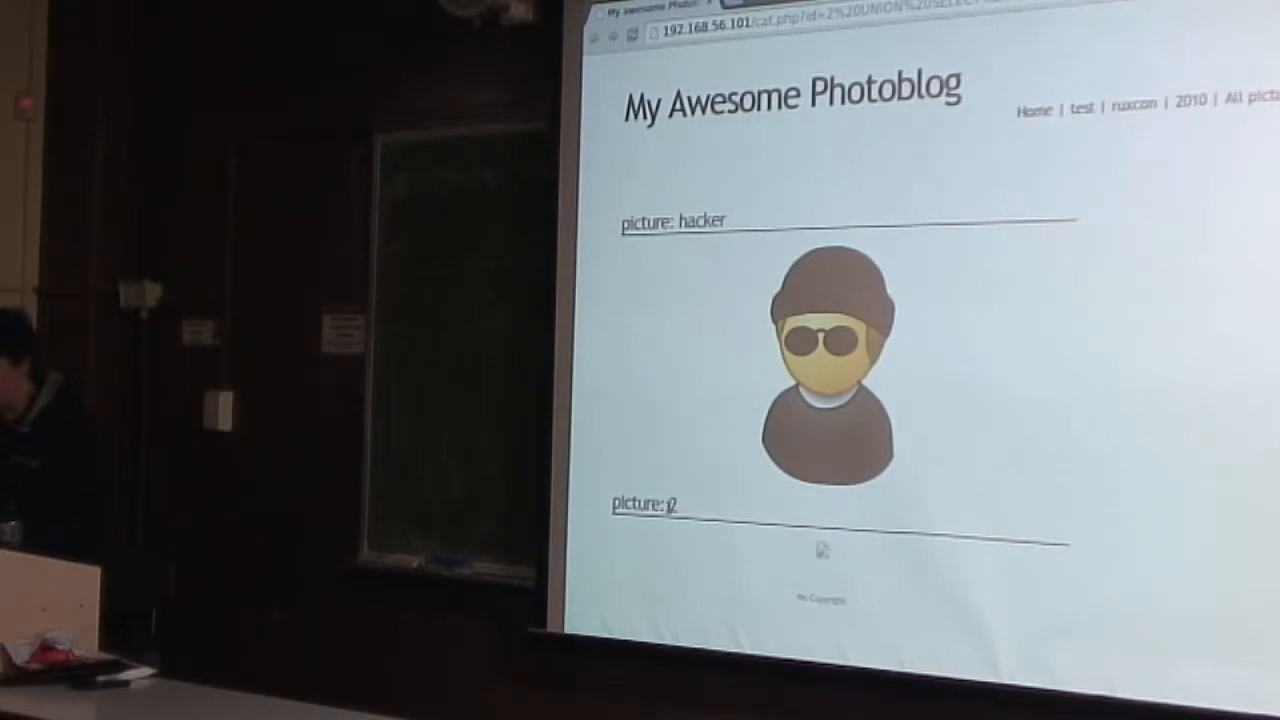
View the injected category page's source (Ctrl+U) down to the picture markup.
key("ctrl+u")
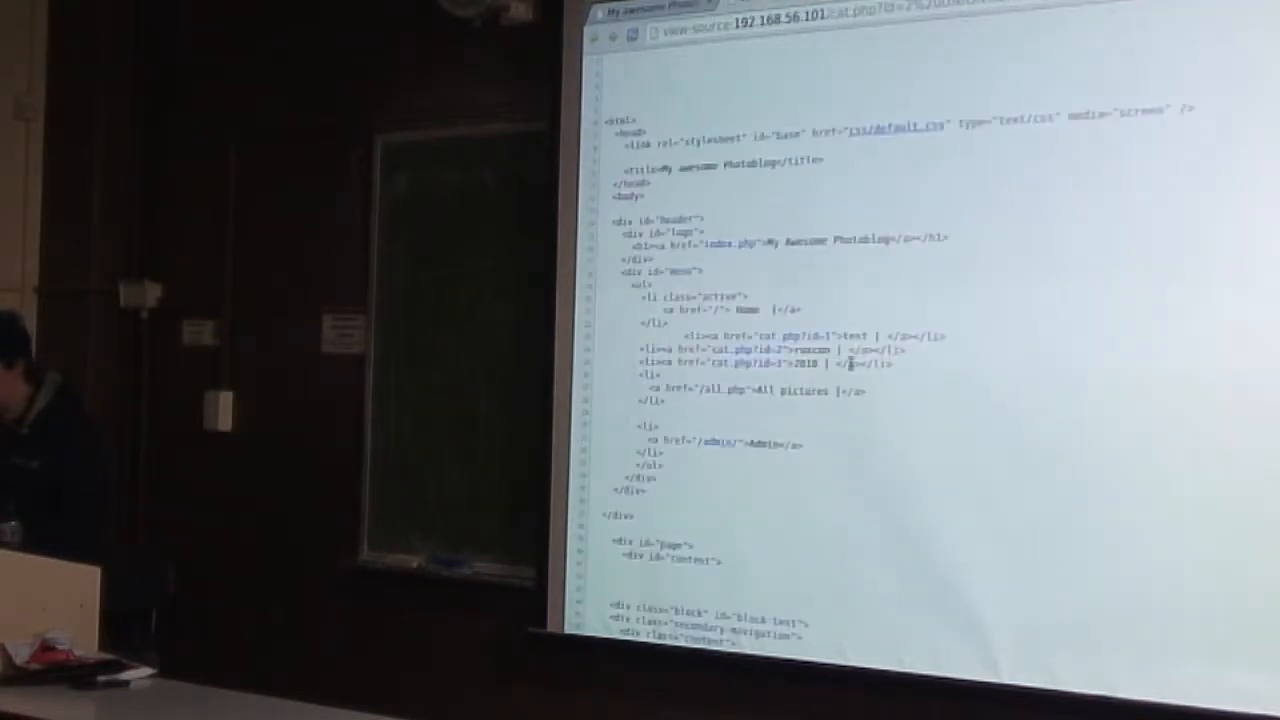
scroll("down", 3)
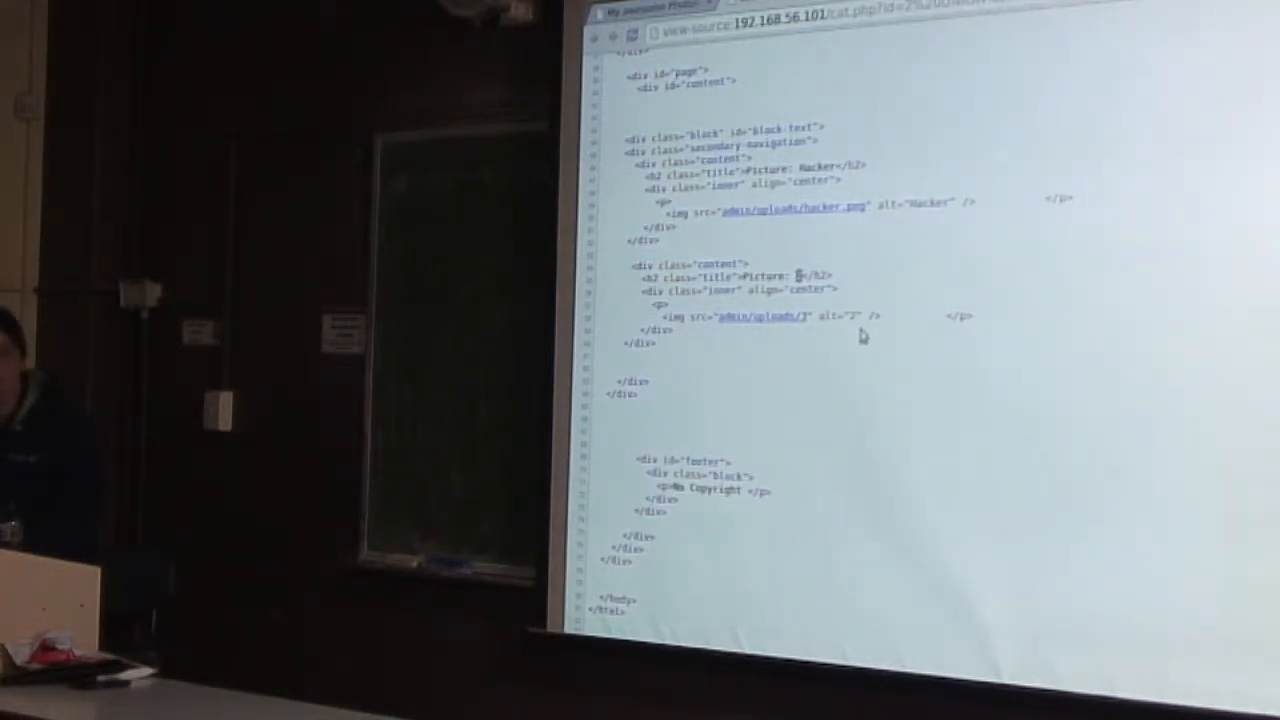
mouse_move(856, 336)
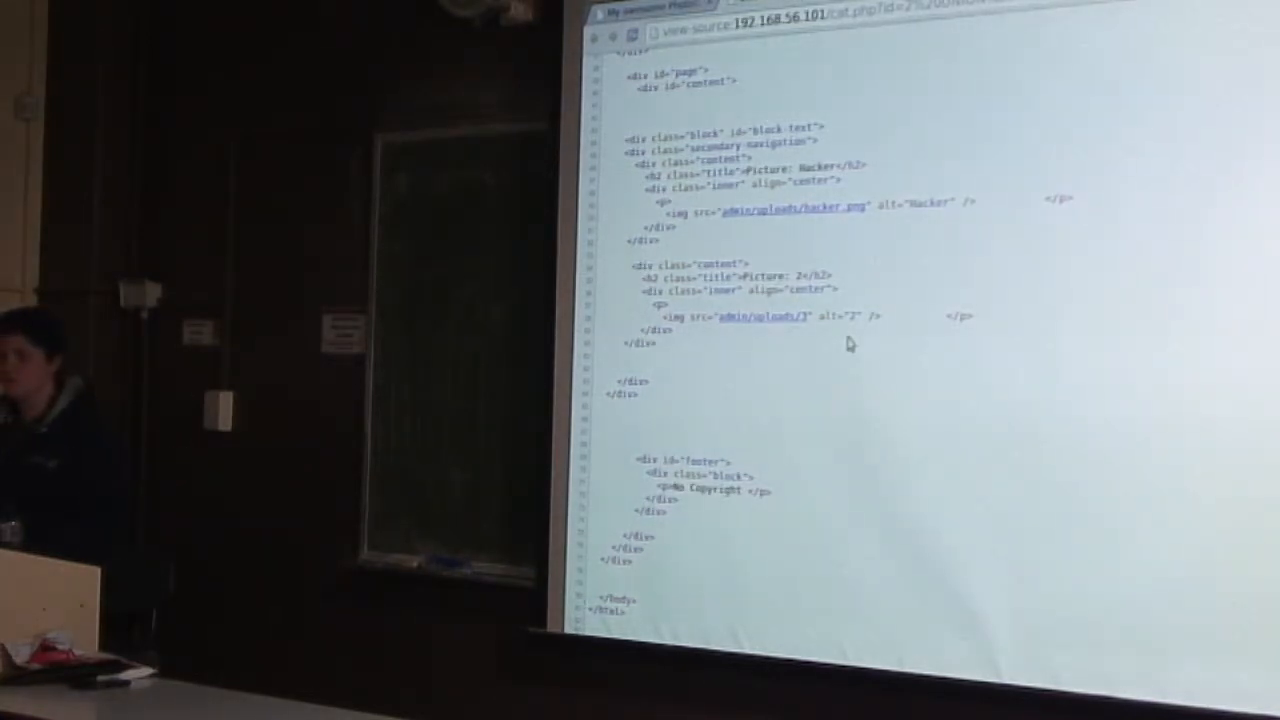
mouse_move(864, 218)
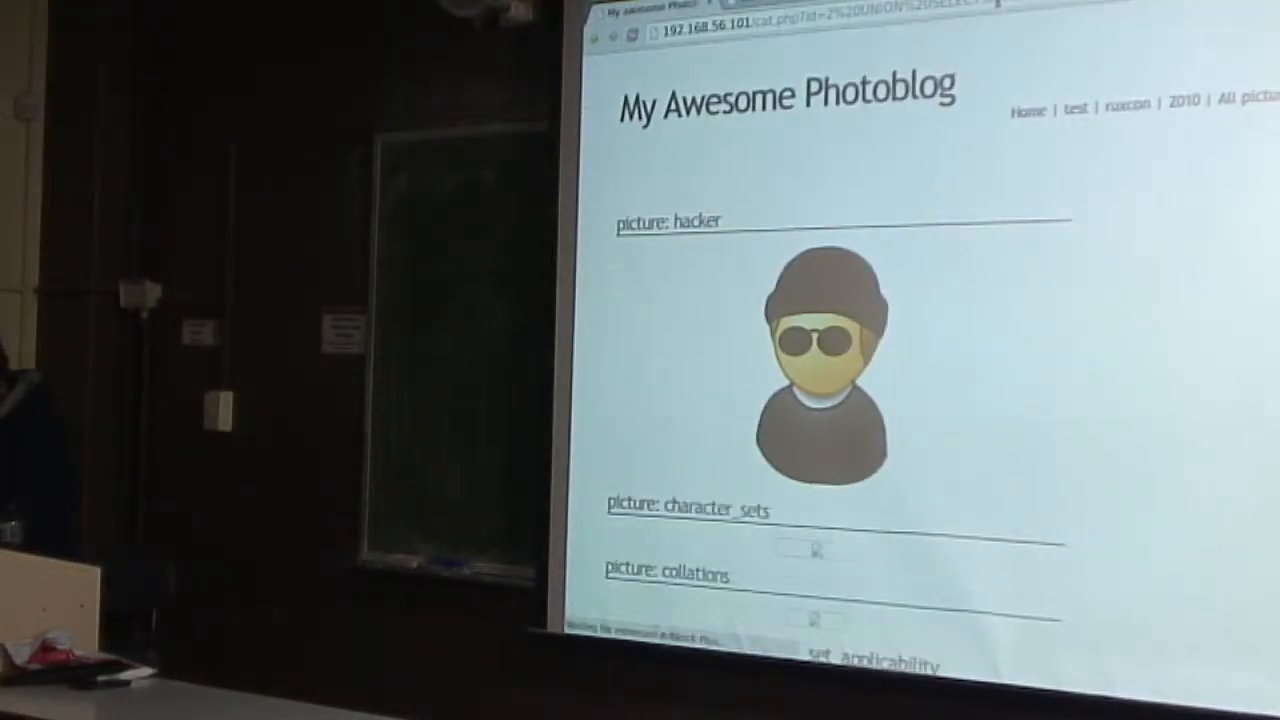
Scroll through the injected table-name listing and select one of the listed table names.
scroll("down", 3)
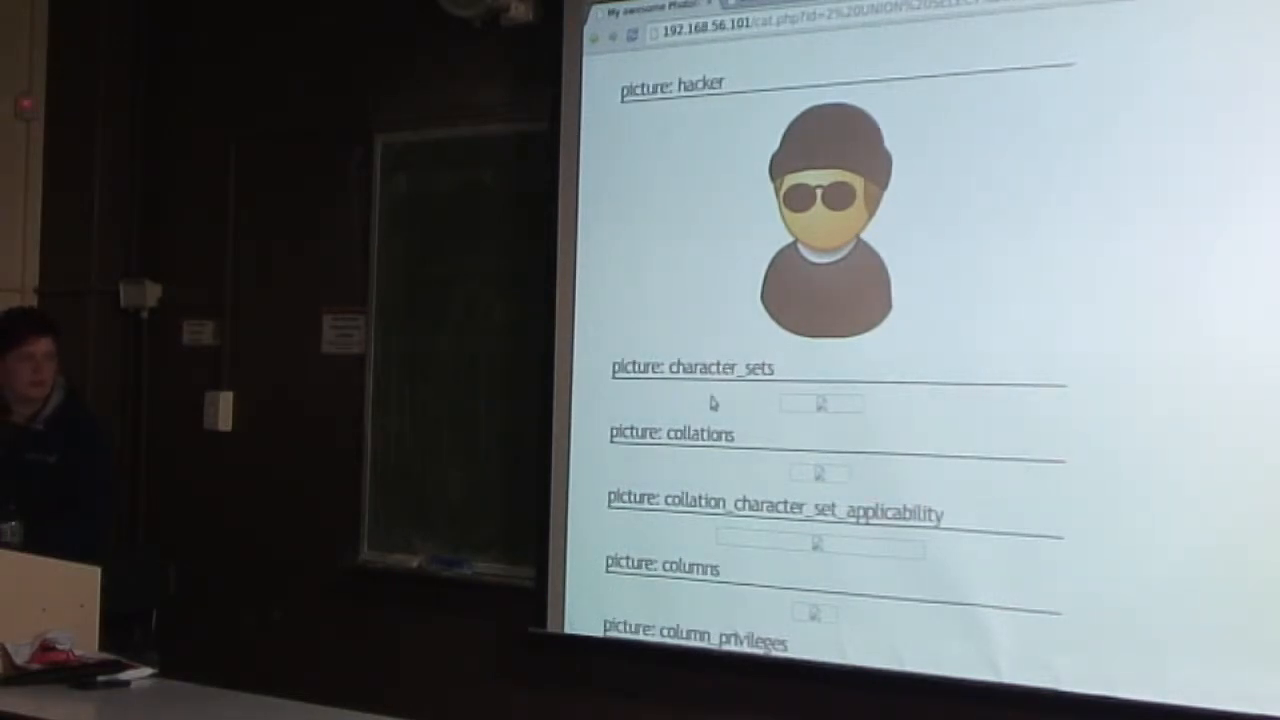
scroll("down", 3)
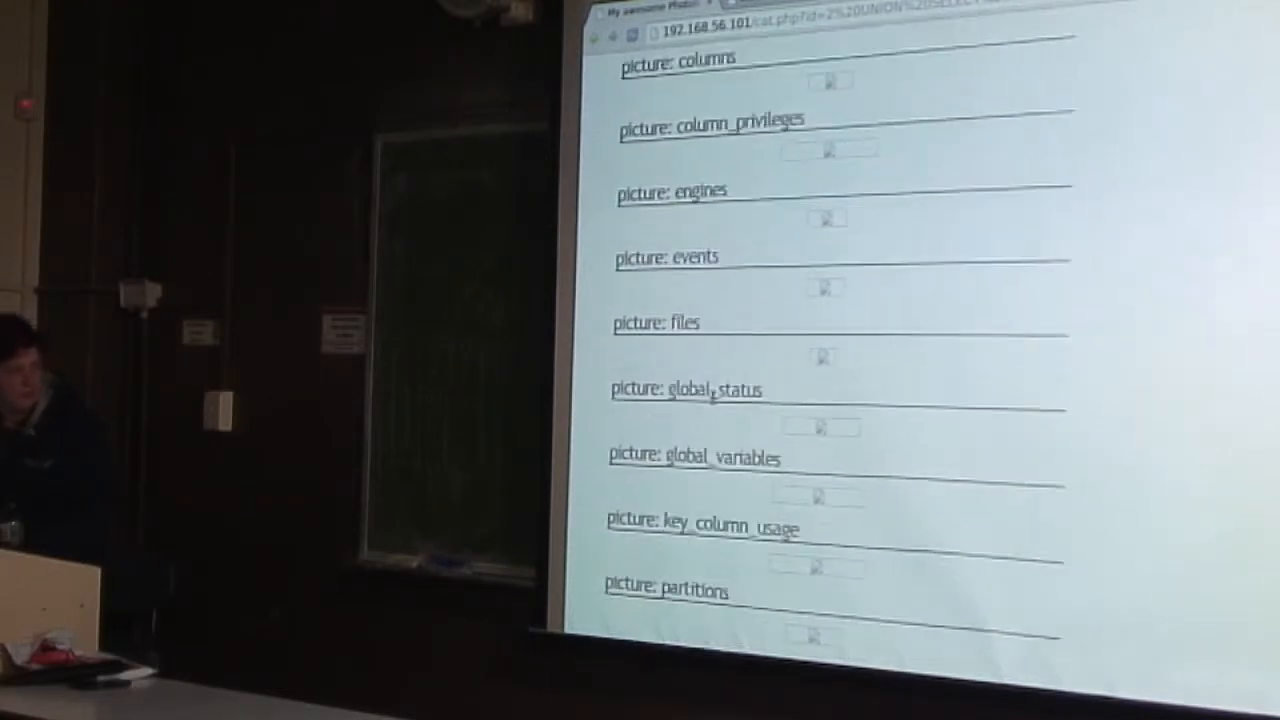
scroll("down", 3)
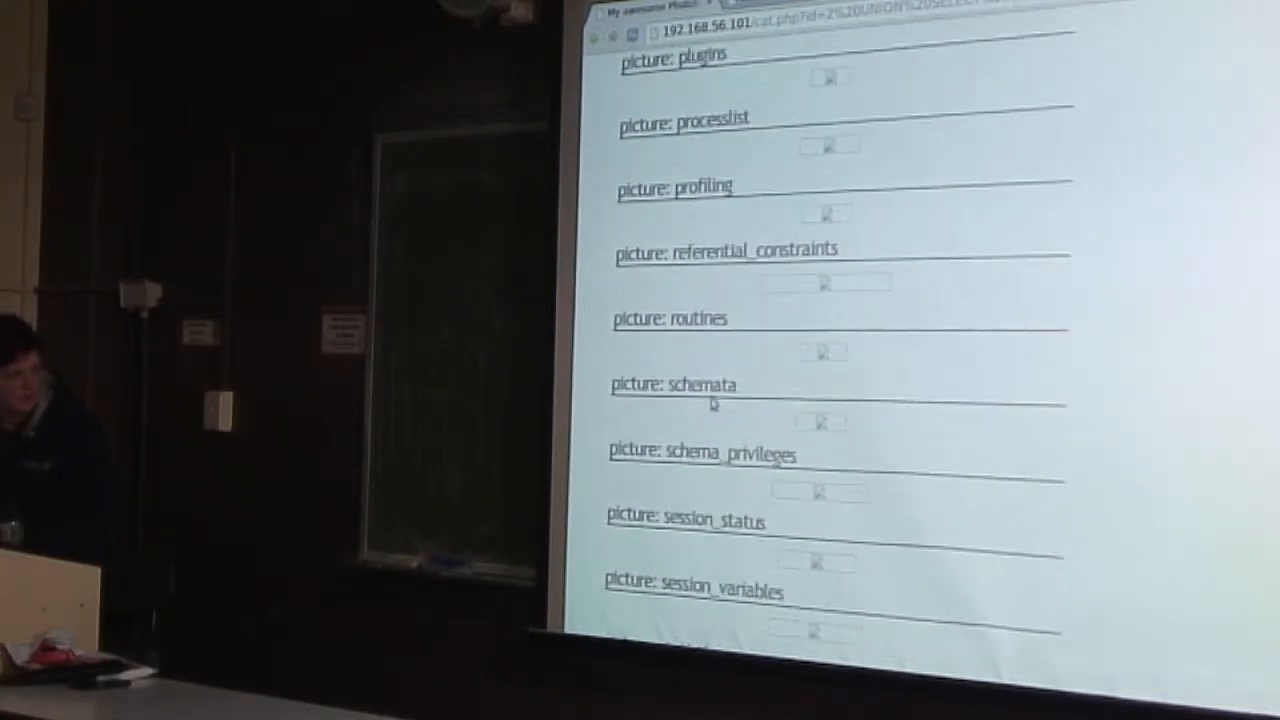
scroll("down", 3)
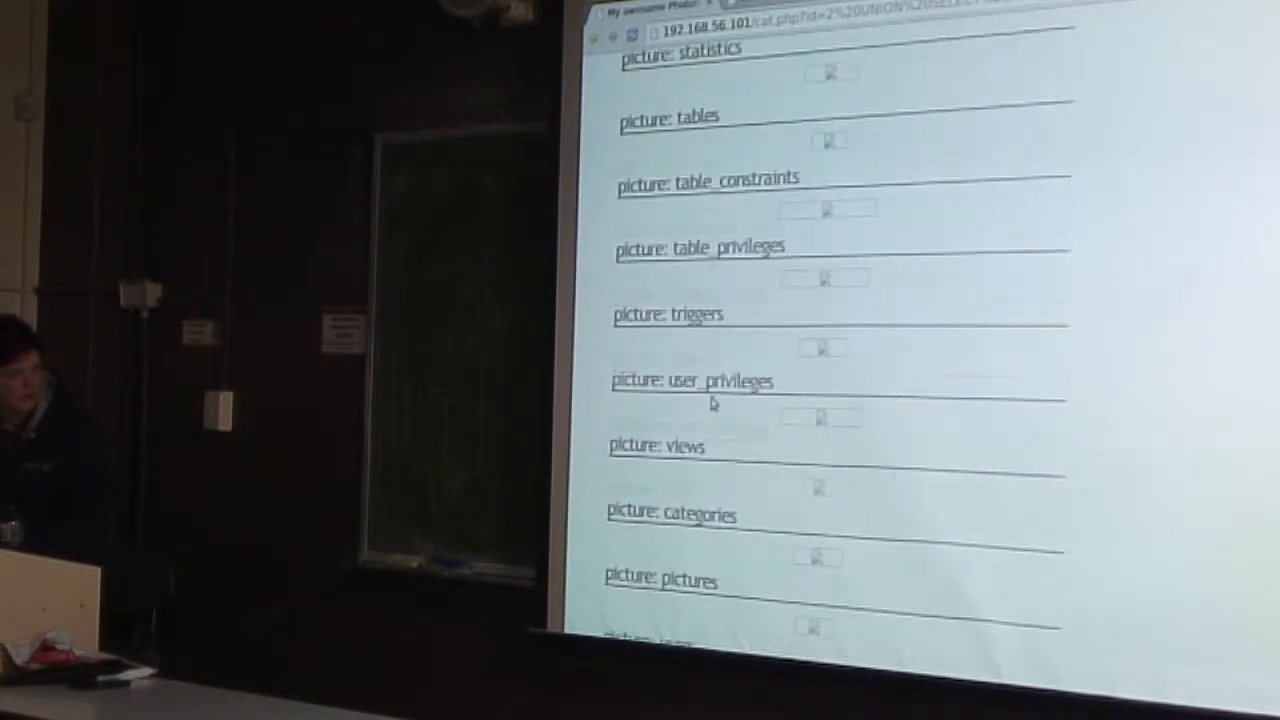
scroll("down", 3)
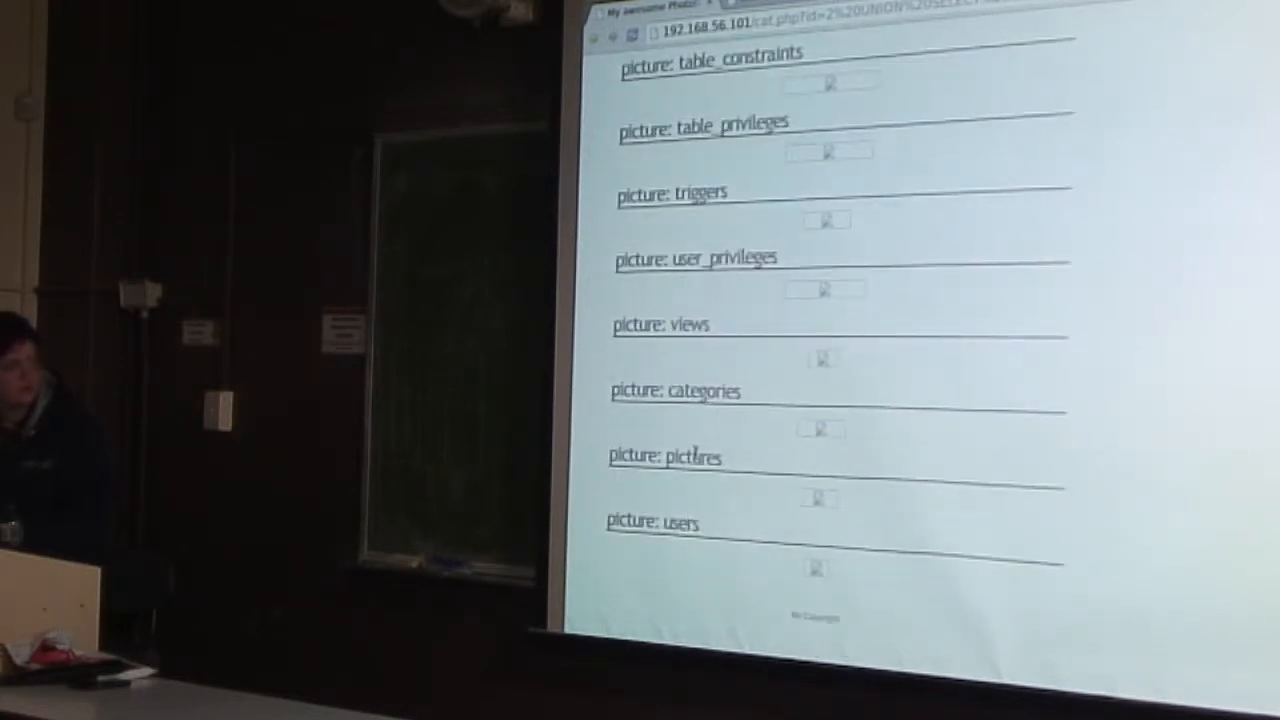
double_click(680, 520)
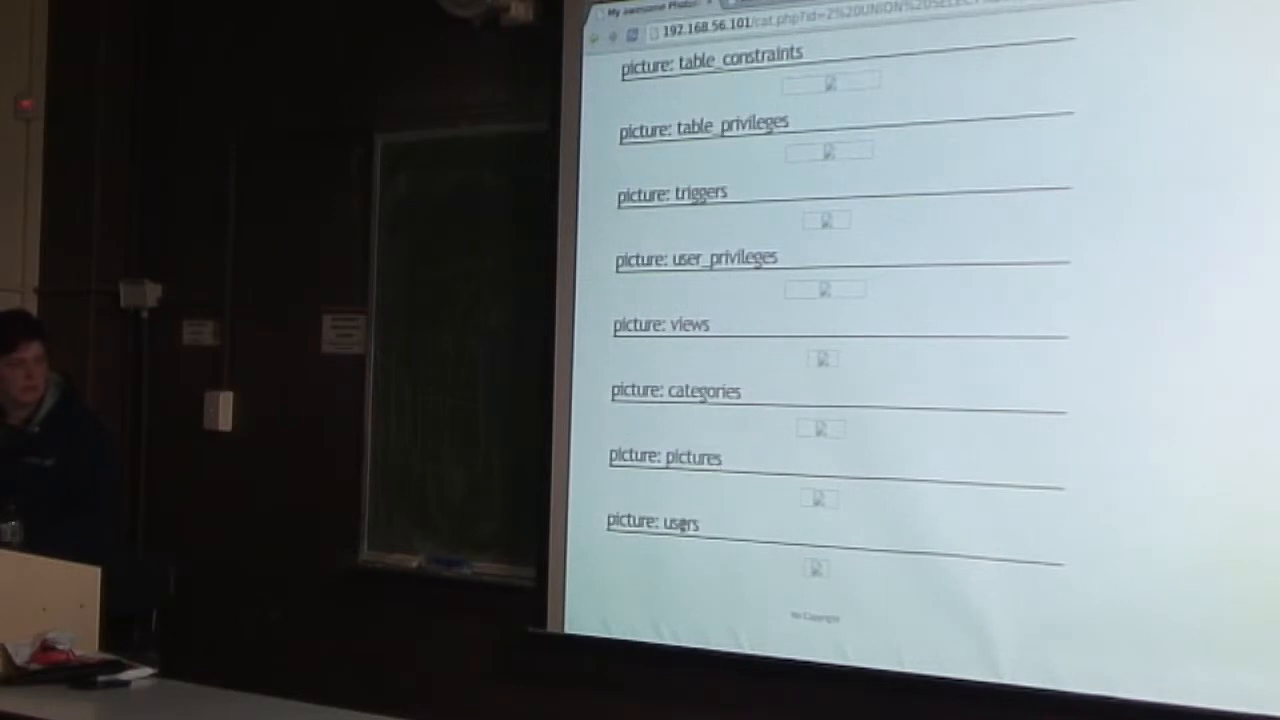
double_click(678, 520)
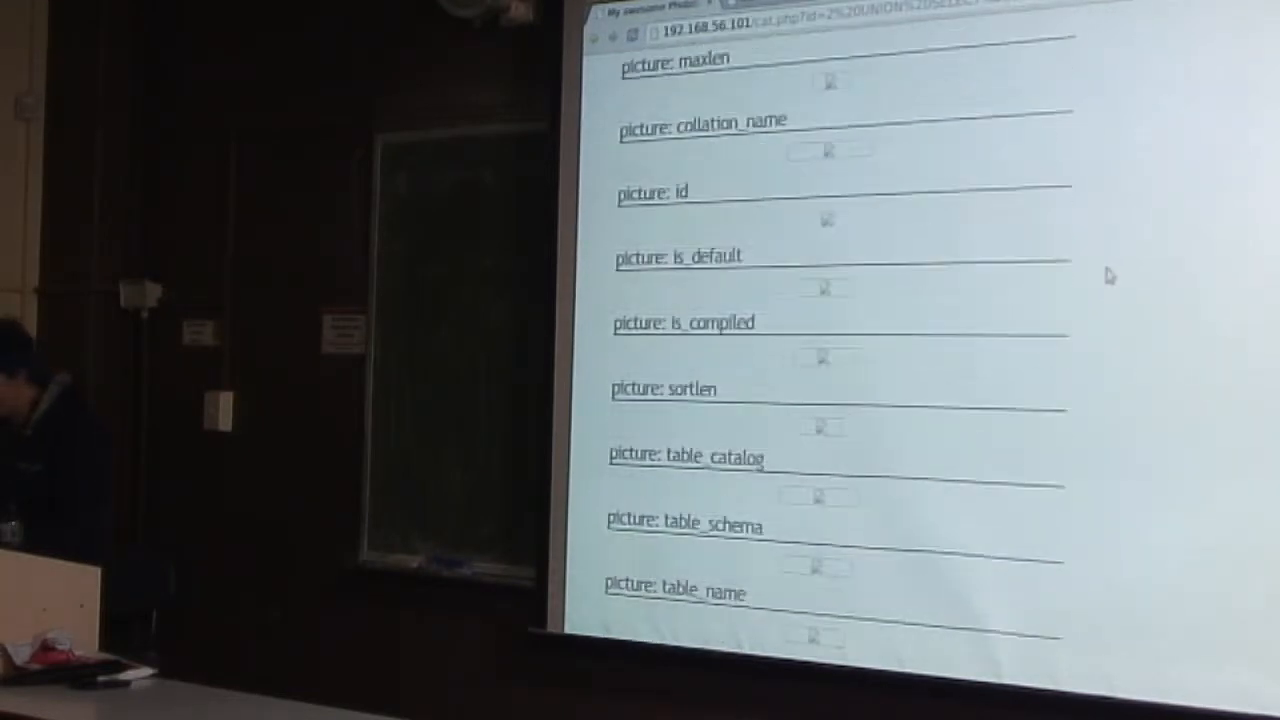
Reach the end of the column list and select an entry near the login and password columns.
scroll("down", 3)
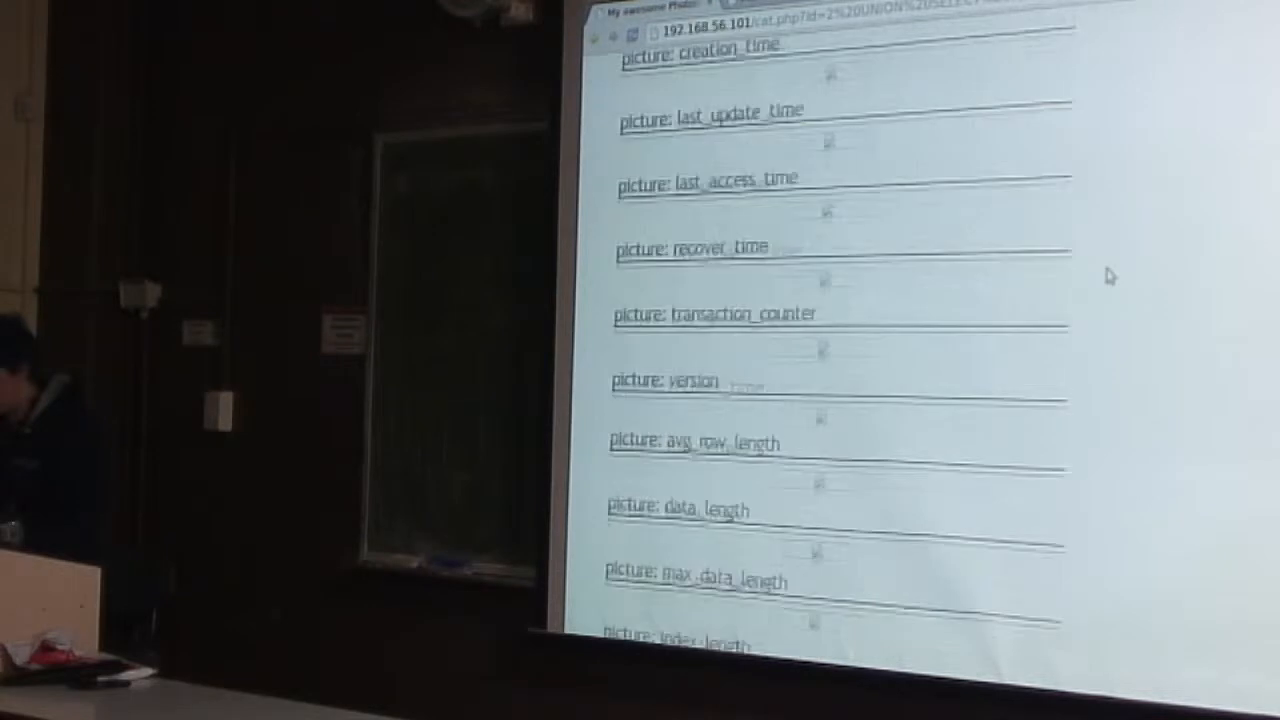
scroll("down", 3)
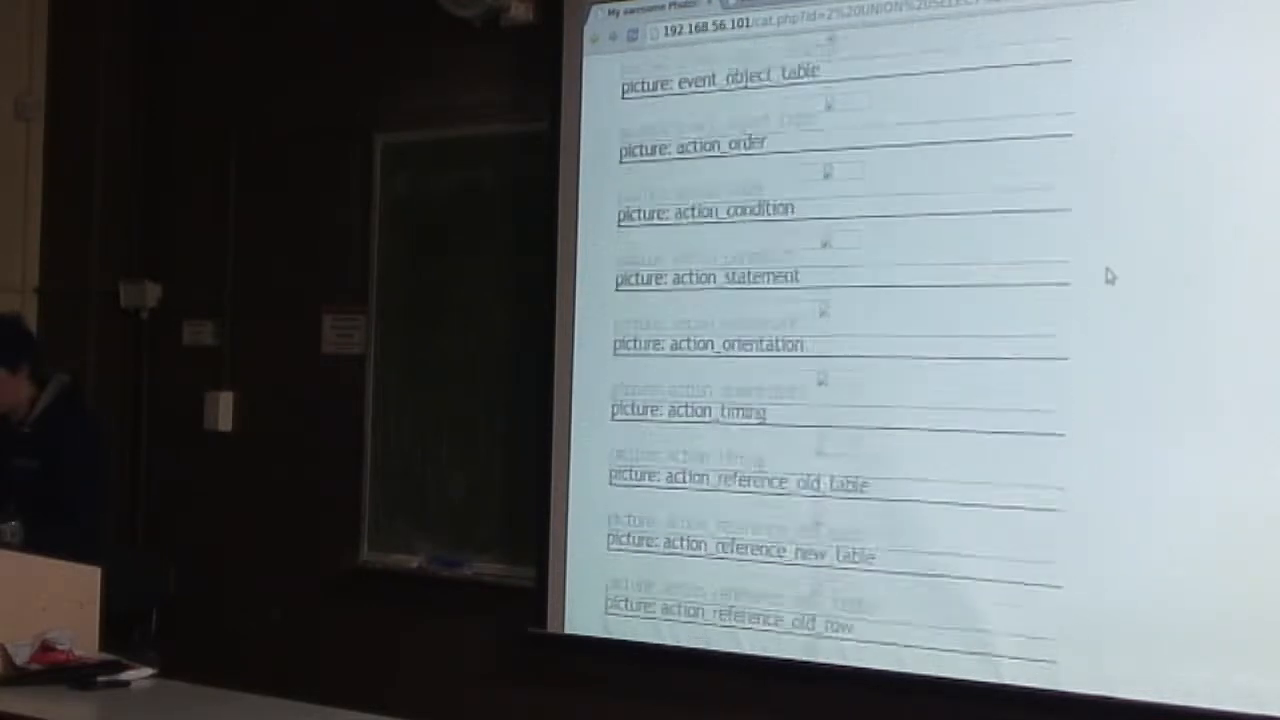
scroll("down", 3)
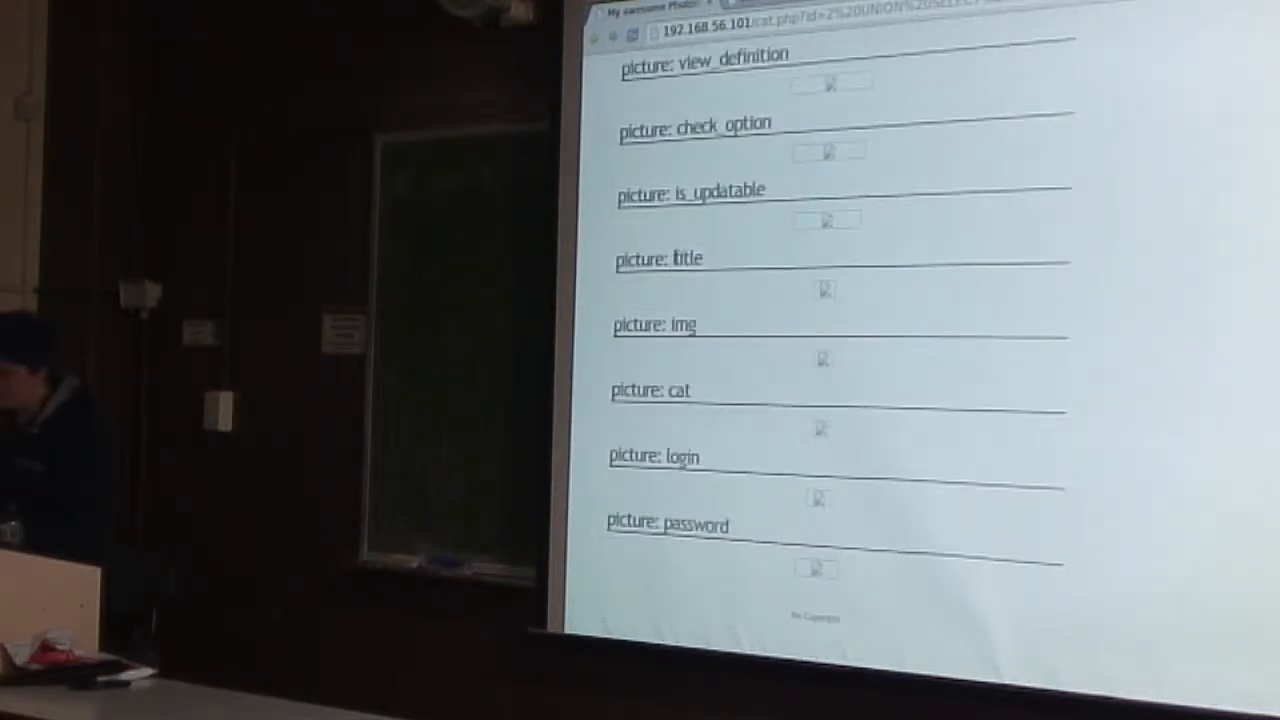
double_click(684, 258)
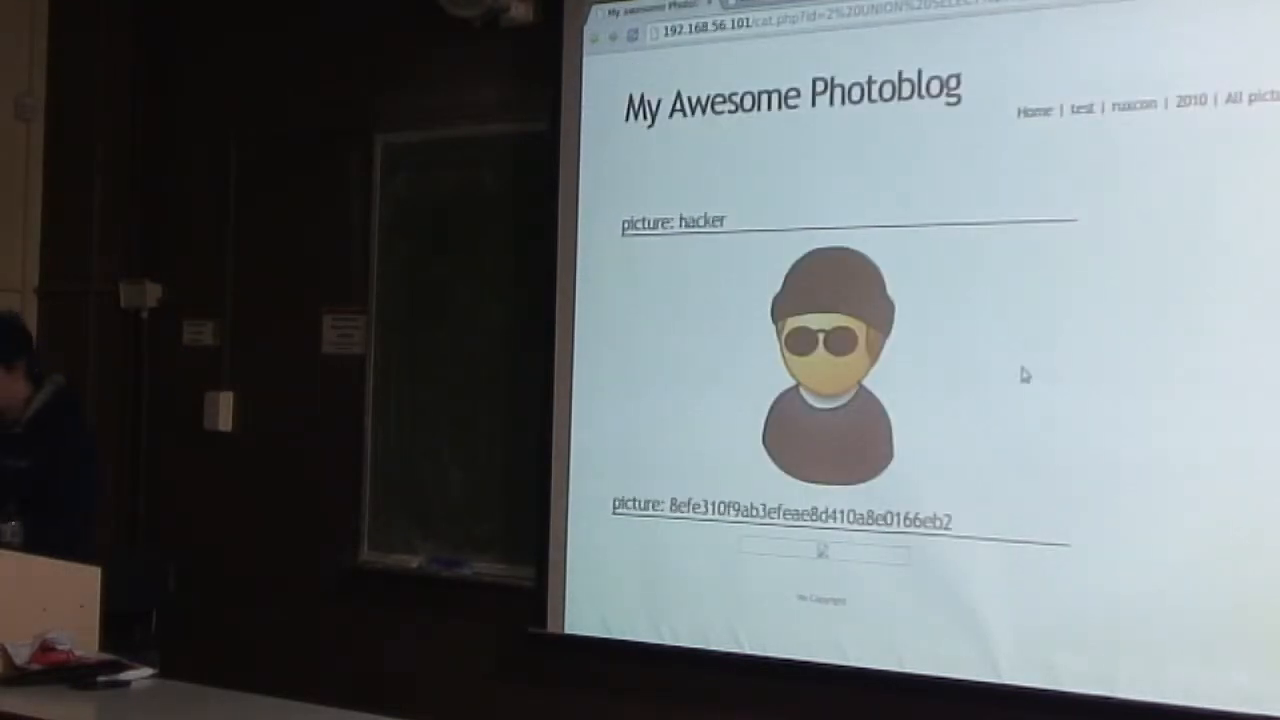
View the page source and select the admin password hash in the image's alt text.
right_click(1024, 376)
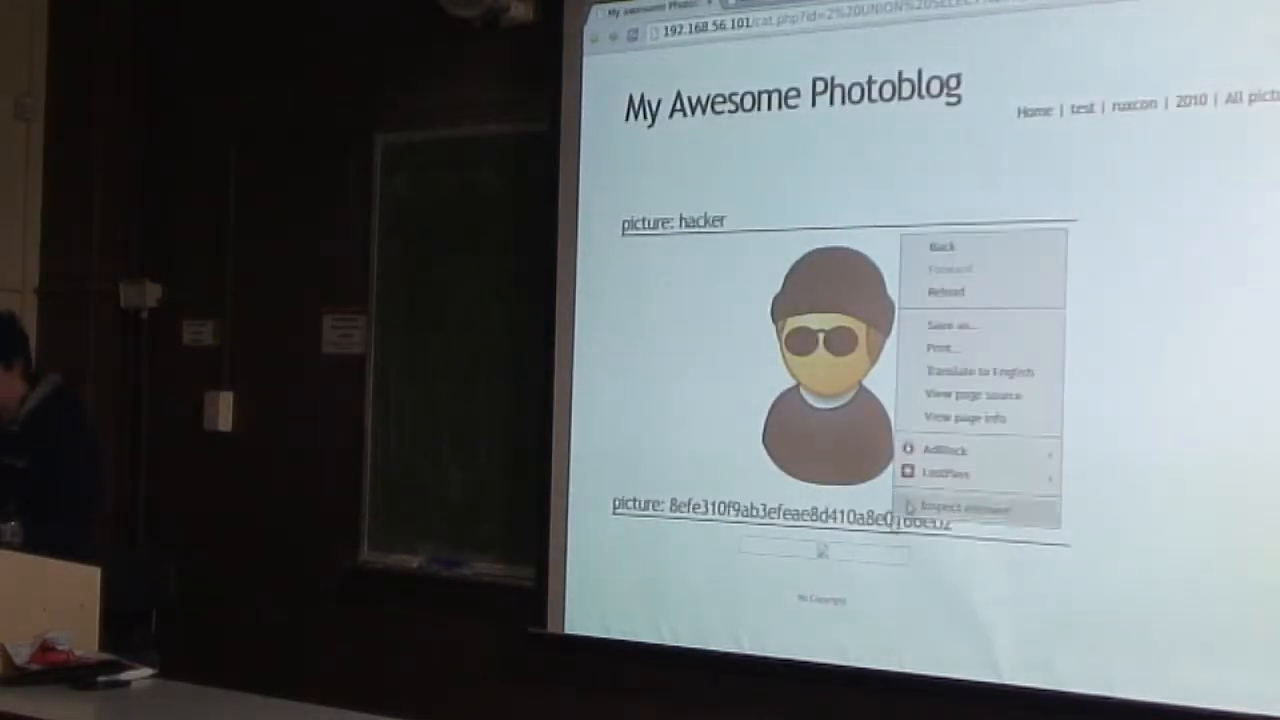
left_click(972, 392)
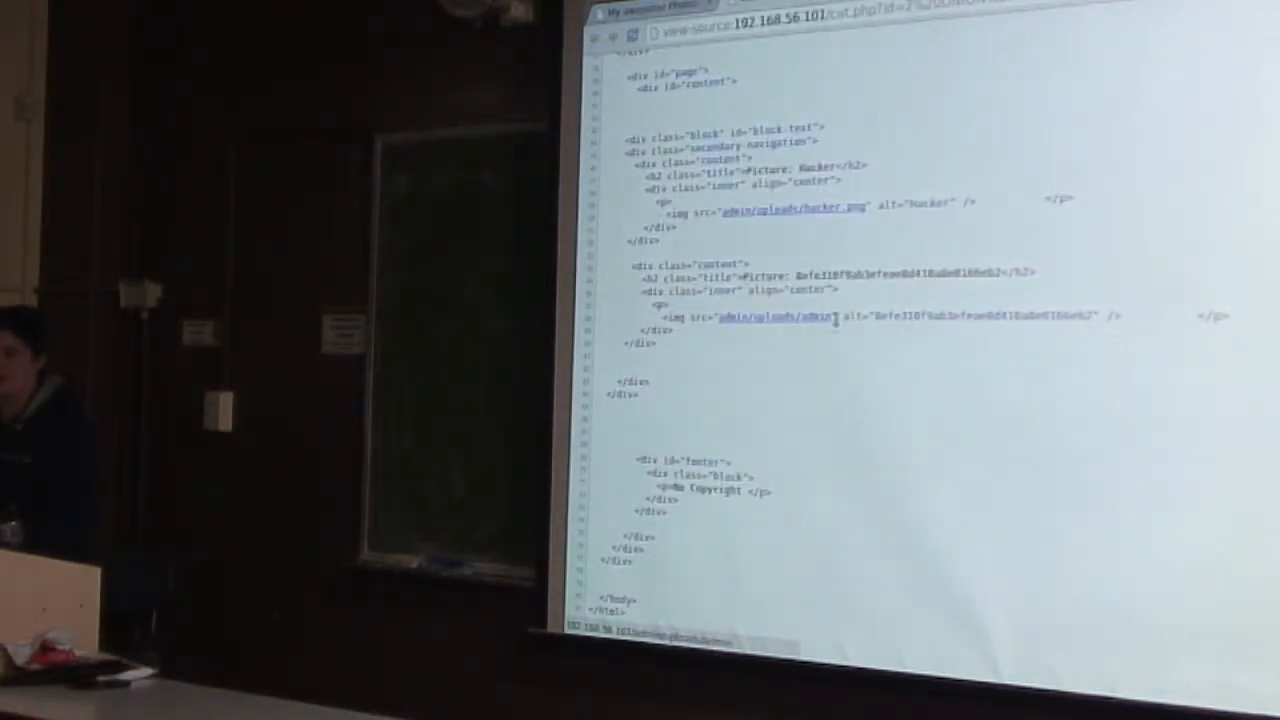
double_click(980, 316)
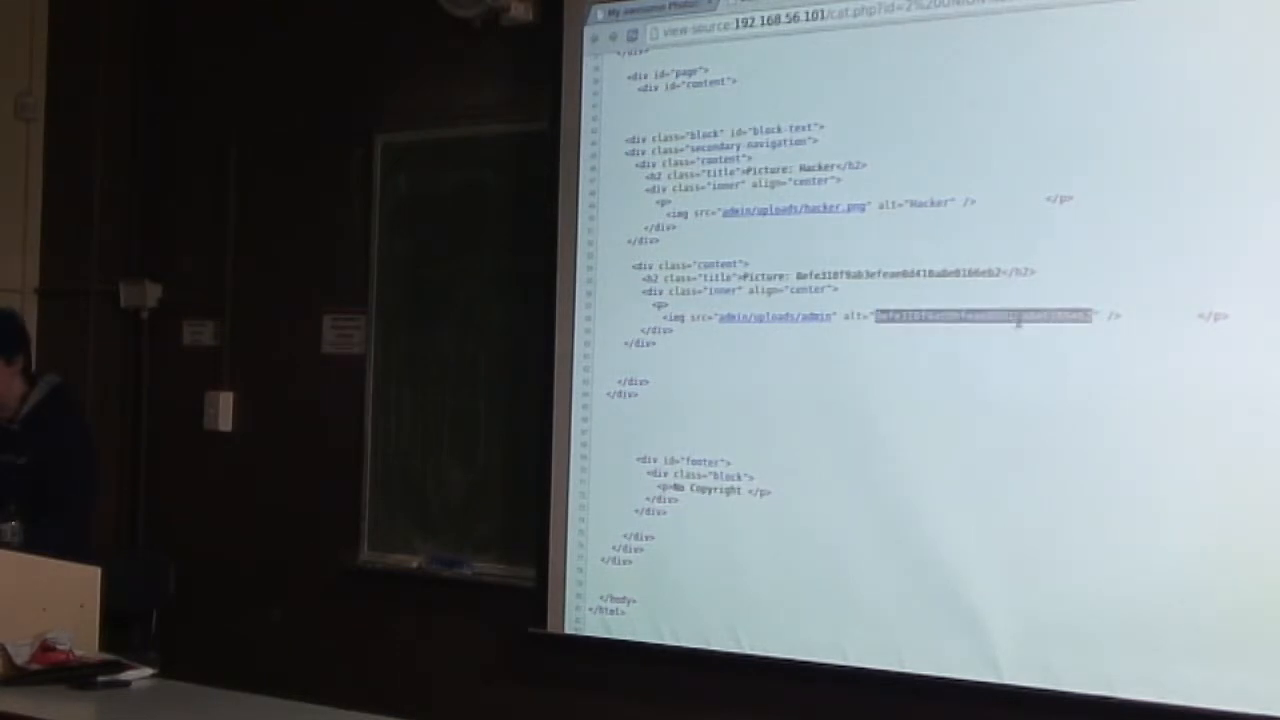
mouse_move(924, 520)
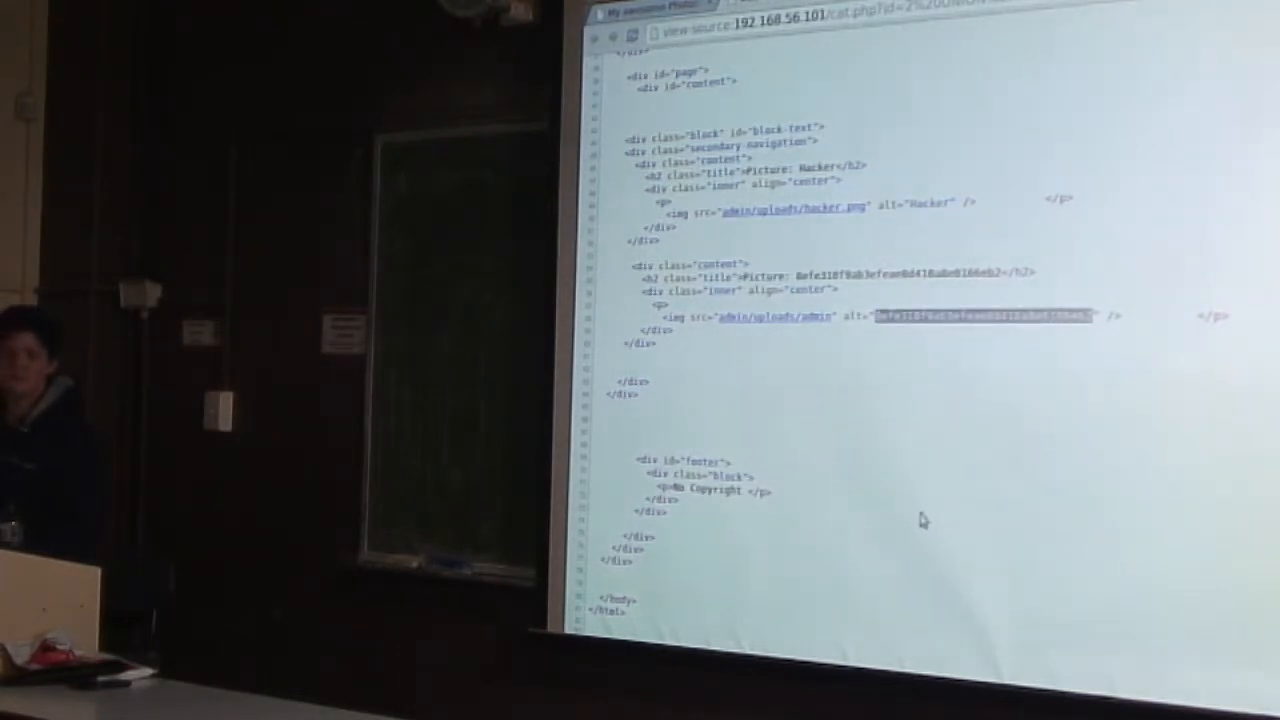